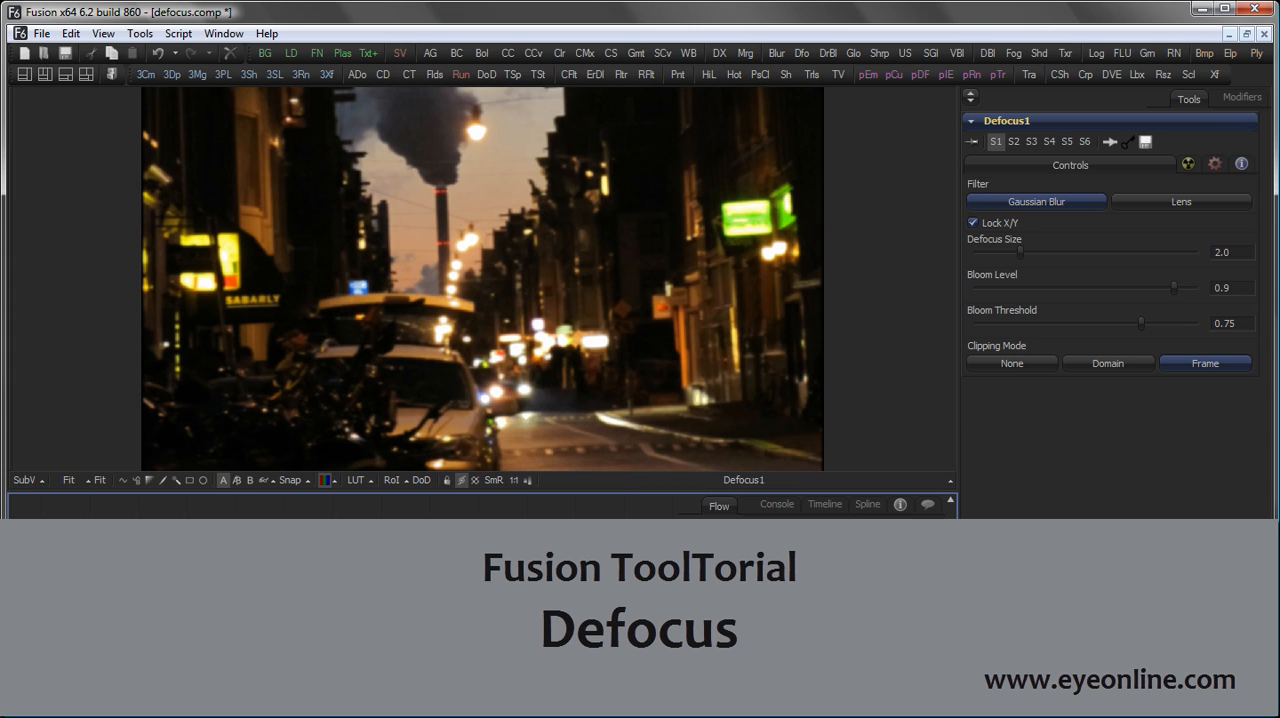
Raise Defocus Size to about 4.1 so the street lights blur into large soft blobs
{"action": "left_click", "coordinate": [718, 504]}
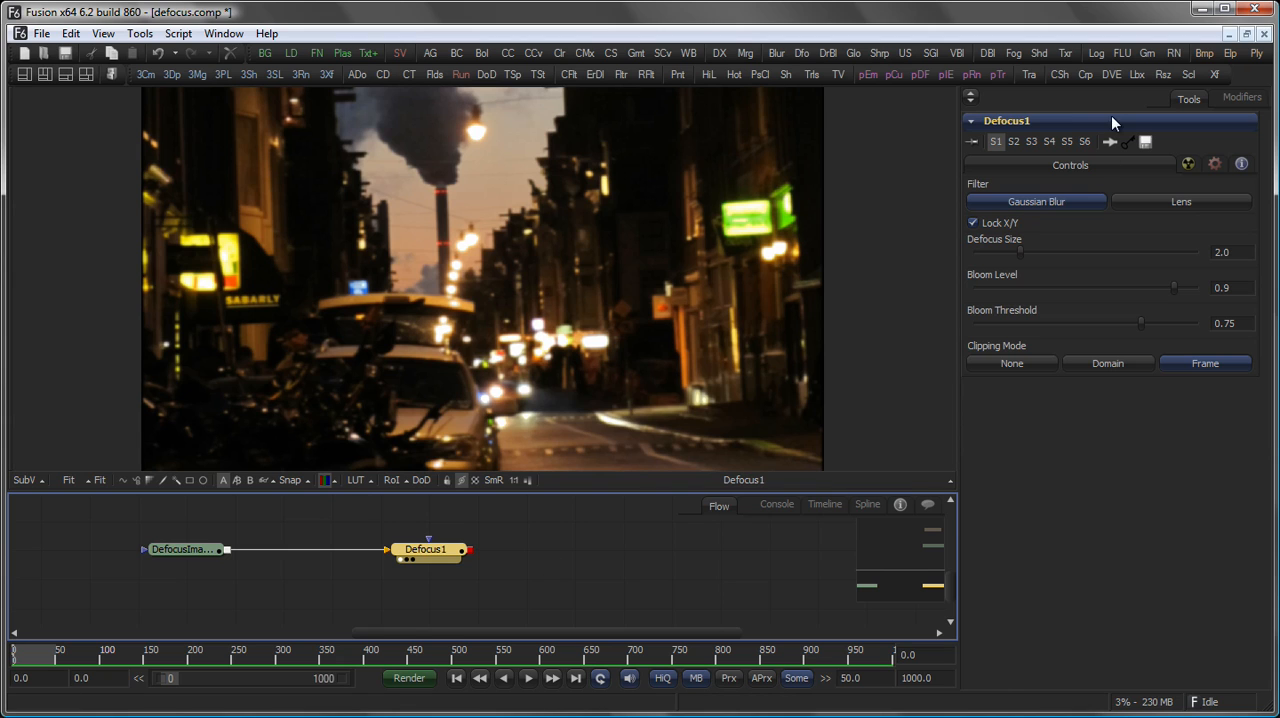
{"action": "left_click_drag", "start_coordinate": [1020, 252], "coordinate": [1050, 252]}
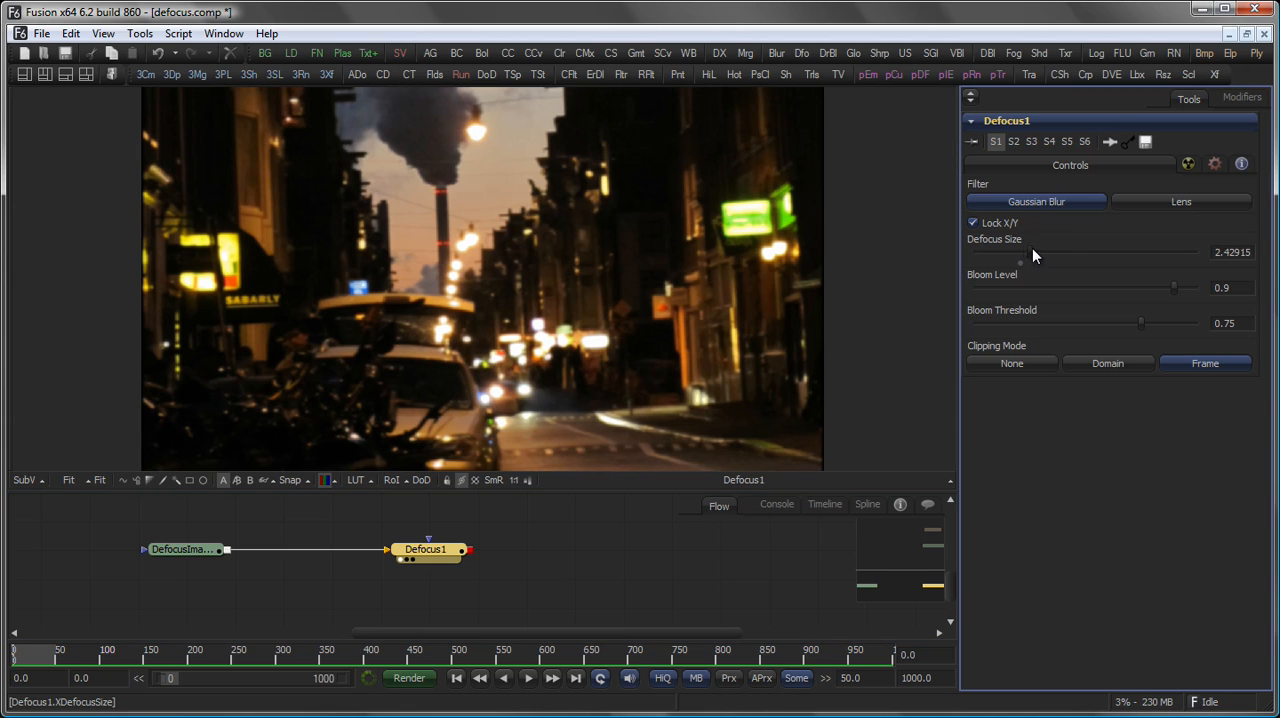
{"action": "left_click_drag", "start_coordinate": [1020, 262], "coordinate": [1064, 262]}
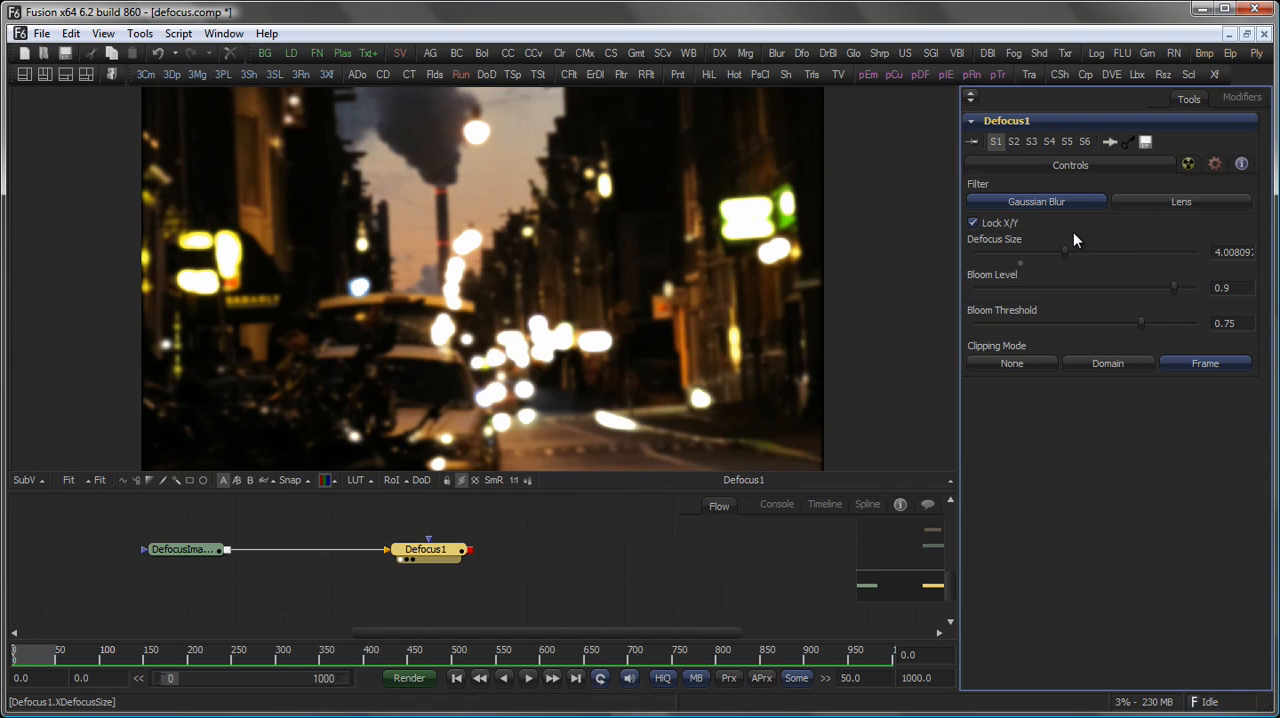
{"action": "mouse_move", "coordinate": [620, 326]}
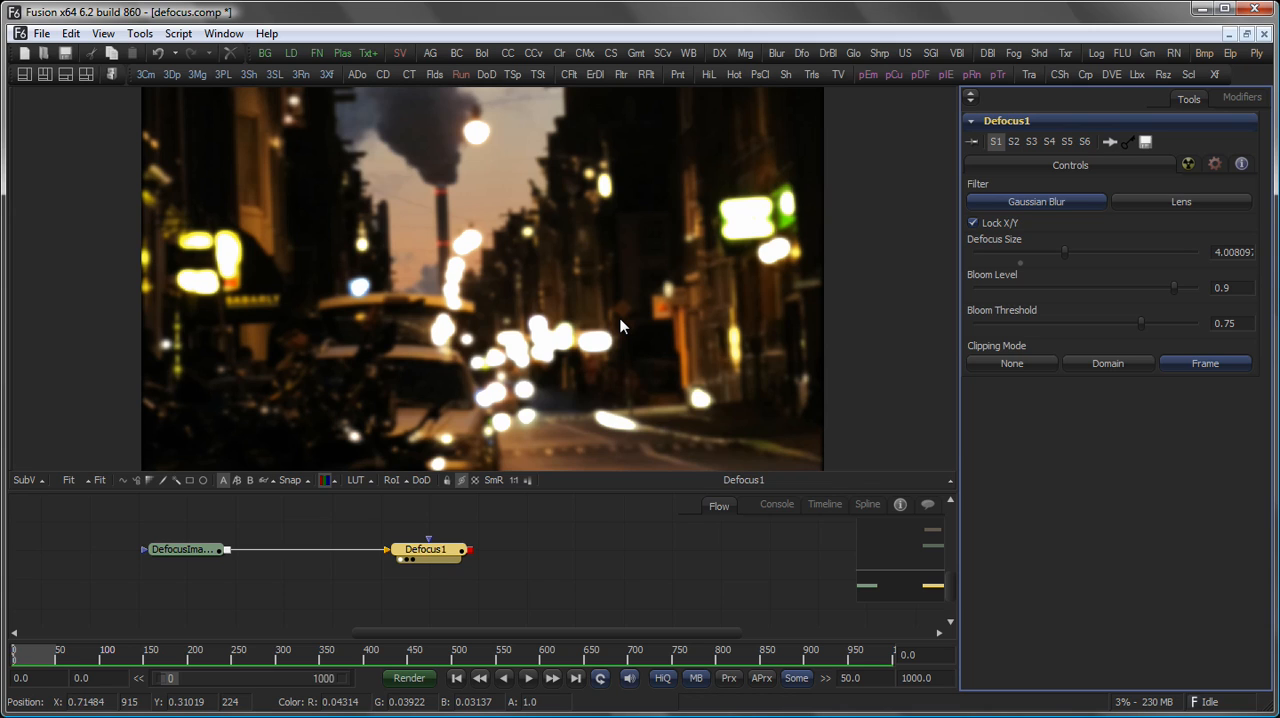
{"action": "mouse_move", "coordinate": [456, 438]}
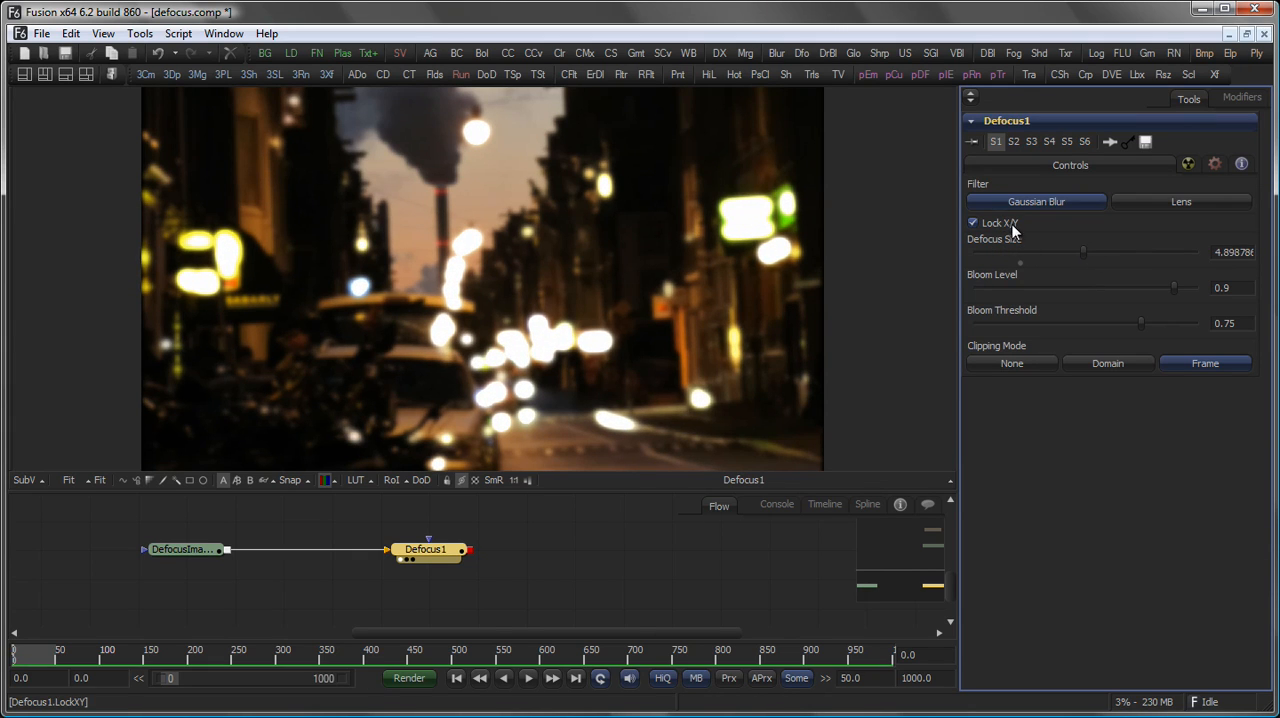
Unlock X/Y, adjust the X and Y sizes separately, then relink them at about 7.9
{"action": "left_click", "coordinate": [972, 222]}
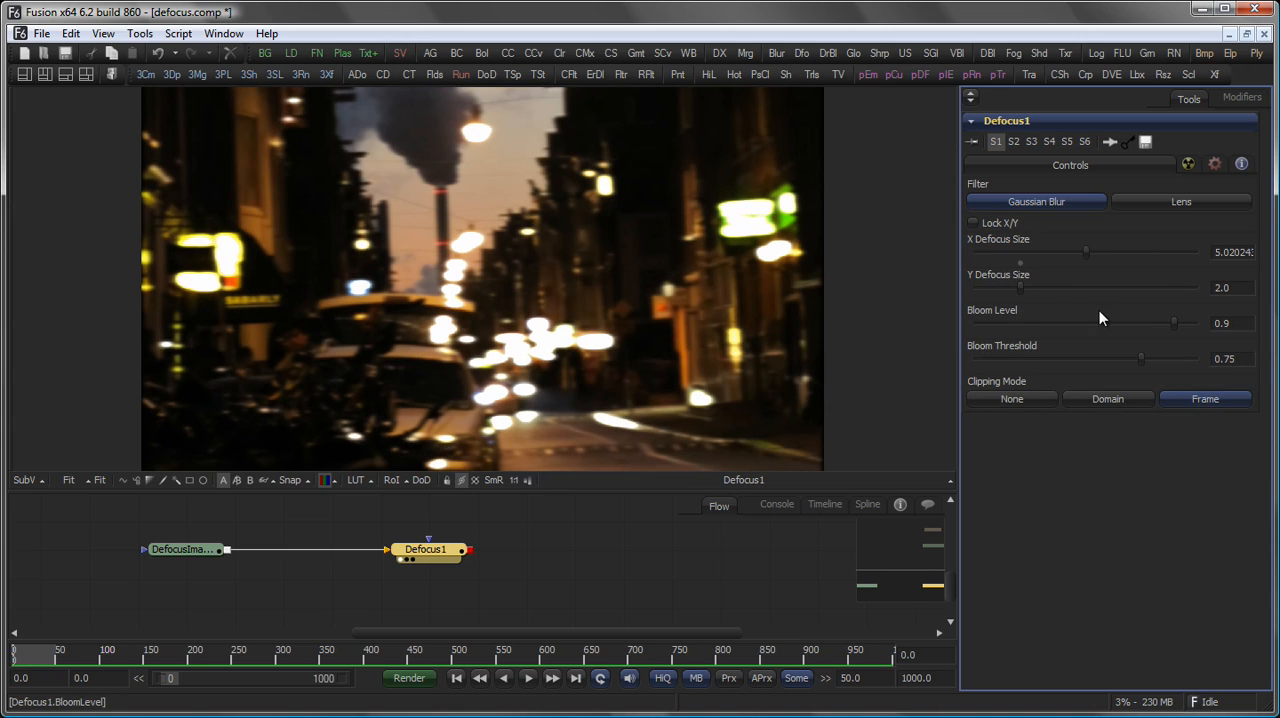
{"action": "left_click_drag", "start_coordinate": [1086, 252], "coordinate": [1150, 252]}
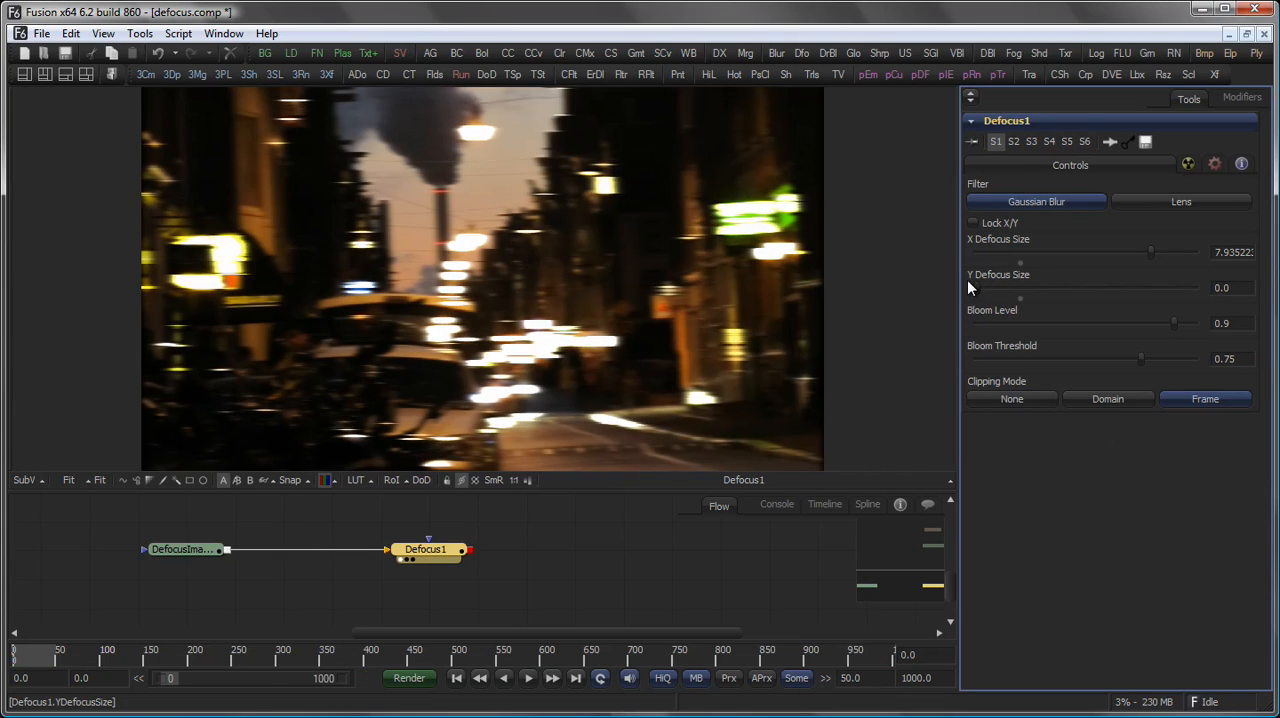
{"action": "left_click_drag", "start_coordinate": [1020, 288], "coordinate": [1040, 288]}
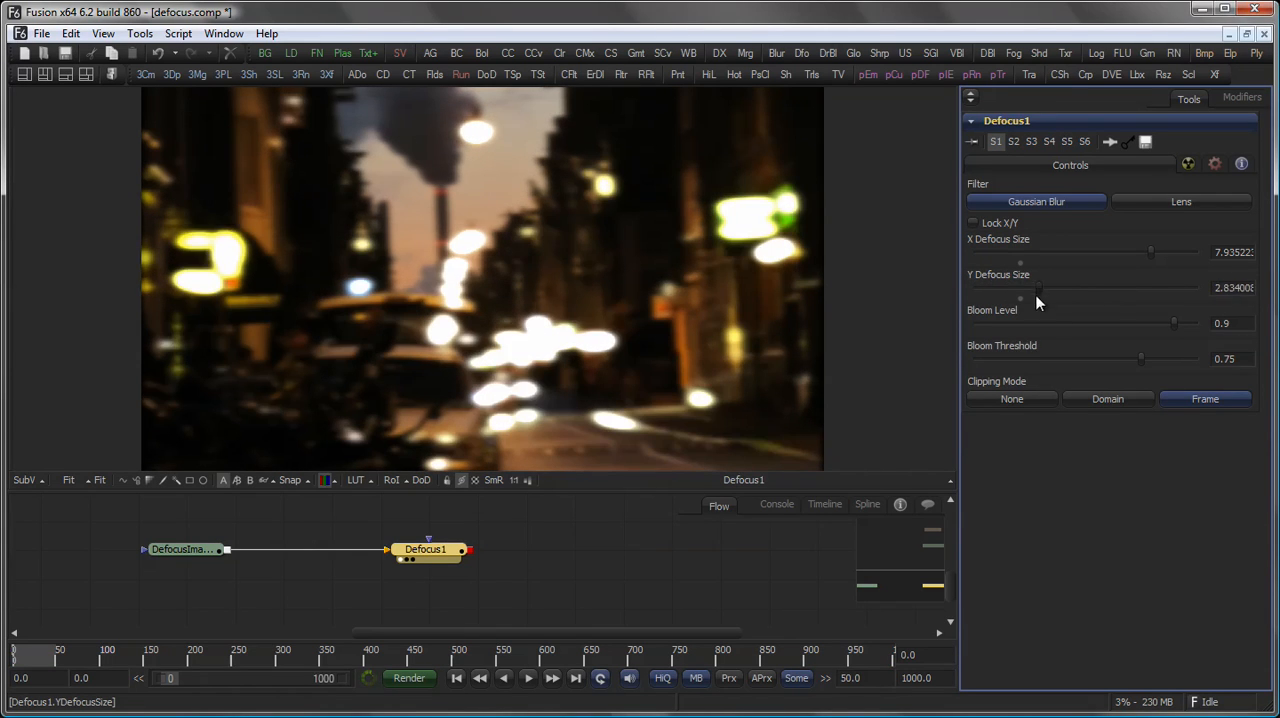
{"action": "left_click", "coordinate": [972, 222]}
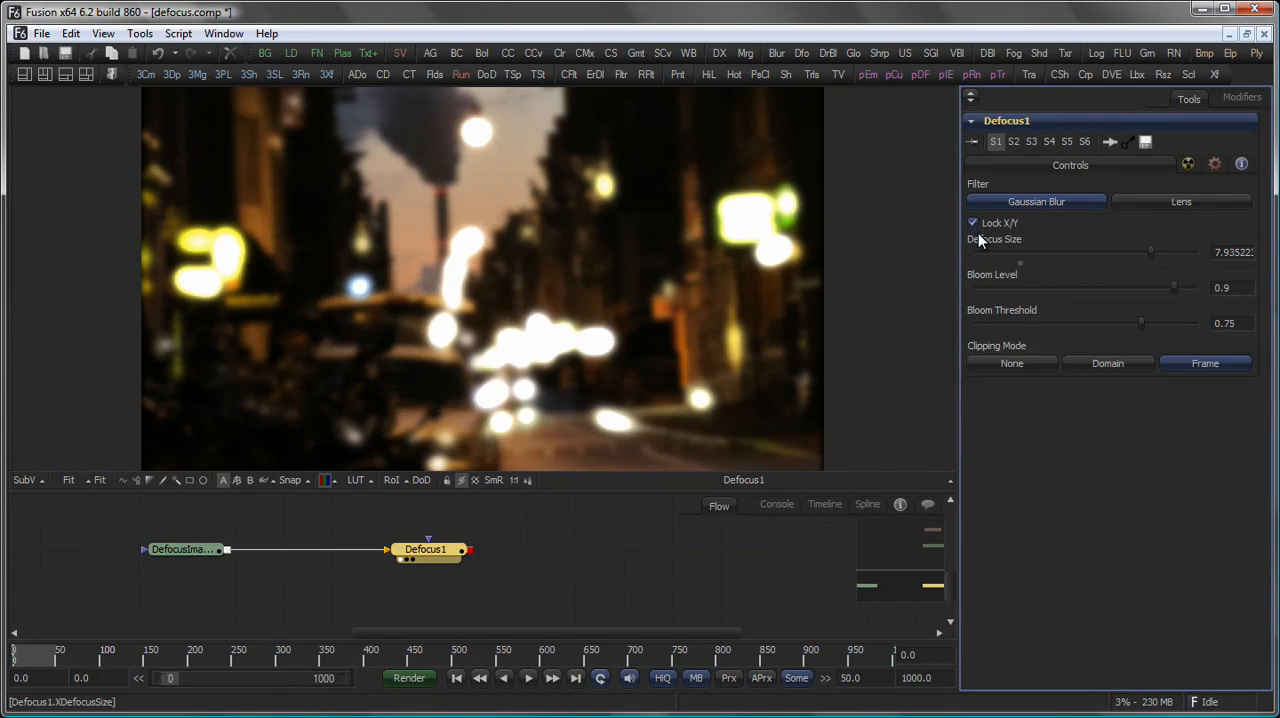
Lower Defocus Size to about 5.6 and set Bloom Level near 0.89
{"action": "left_click_drag", "start_coordinate": [1150, 252], "coordinate": [1098, 252]}
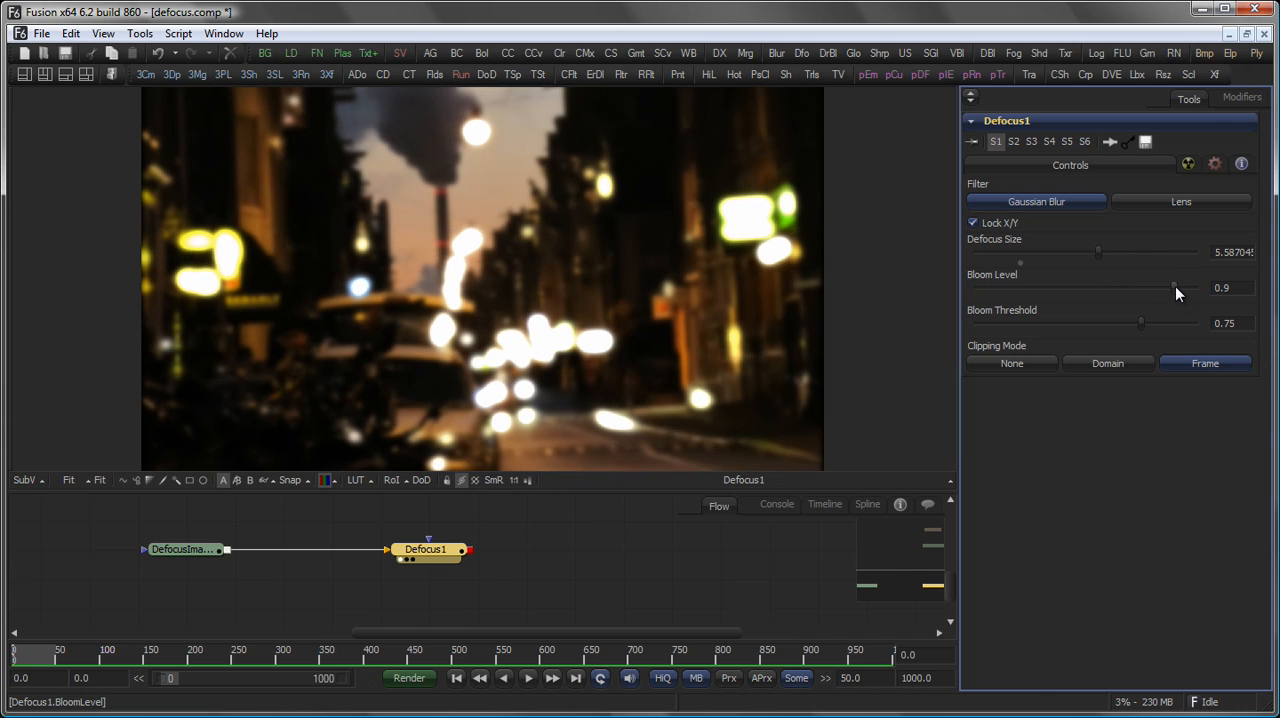
{"action": "left_click_drag", "start_coordinate": [1176, 288], "coordinate": [1190, 288]}
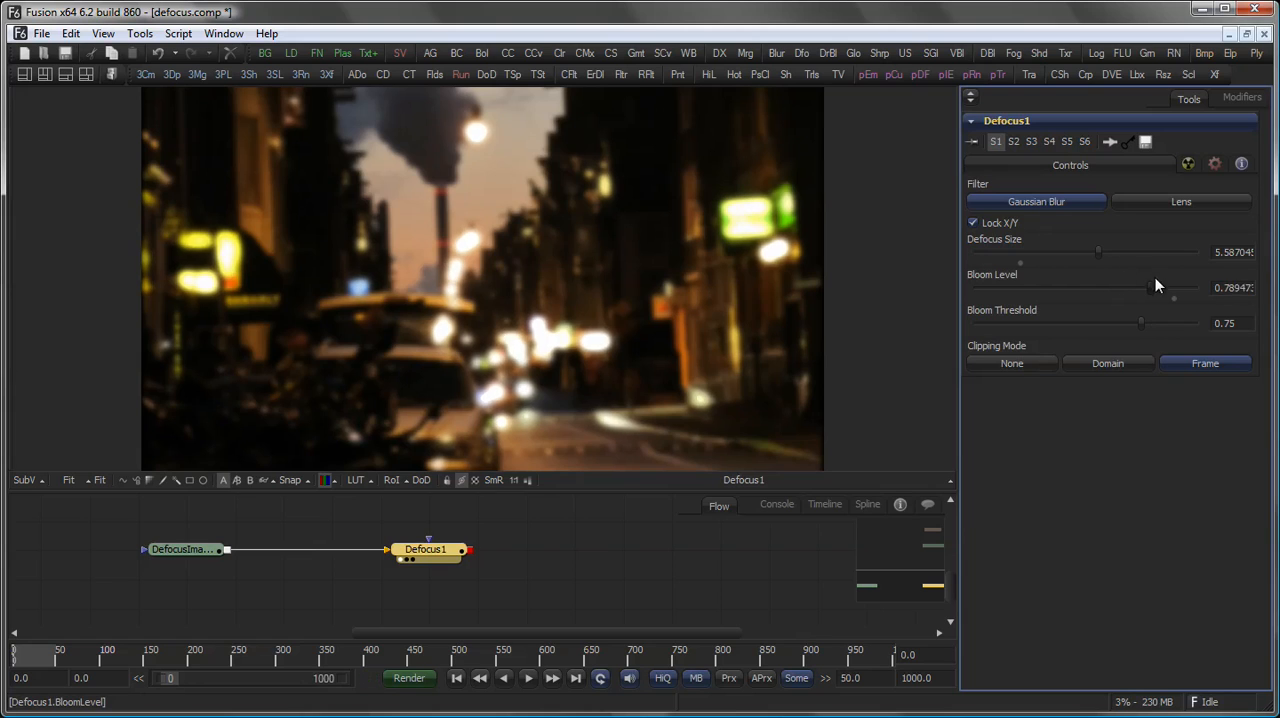
{"action": "left_click_drag", "start_coordinate": [1158, 288], "coordinate": [1172, 288]}
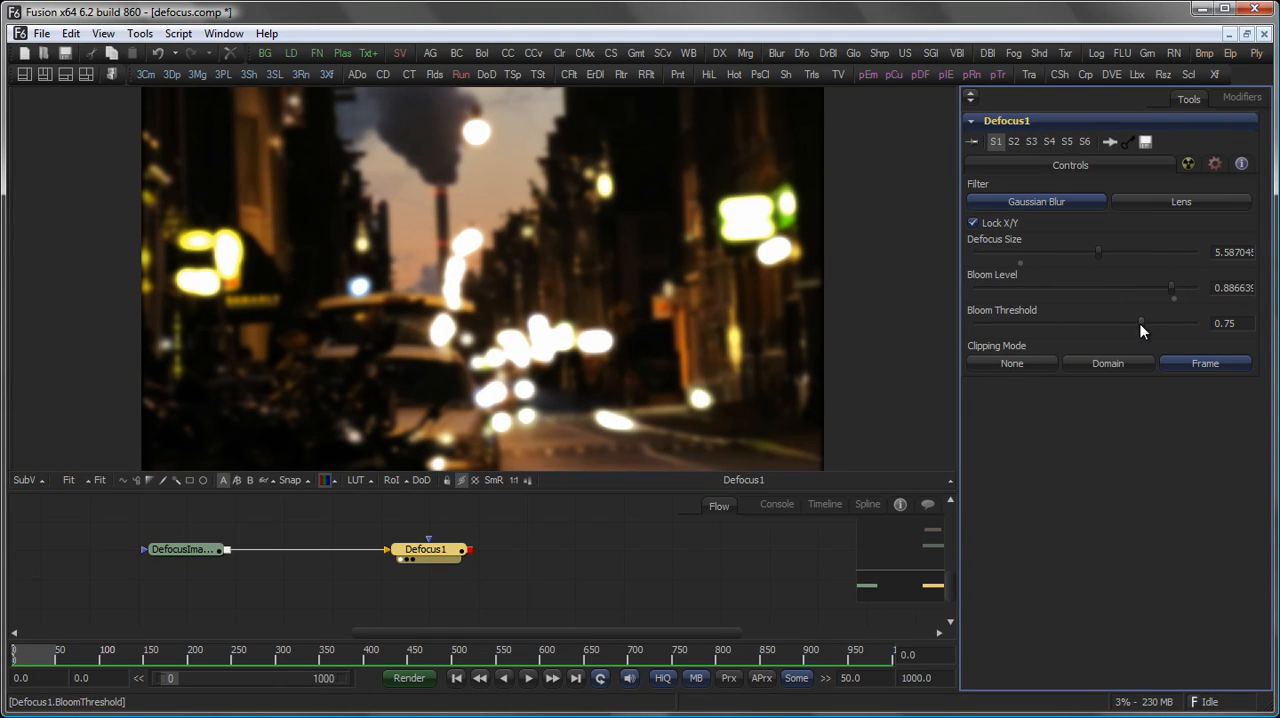
Sweep Bloom Threshold down and up, return it to 0.75, and switch to the Lens filter
{"action": "left_click_drag", "start_coordinate": [1140, 324], "coordinate": [1090, 324]}
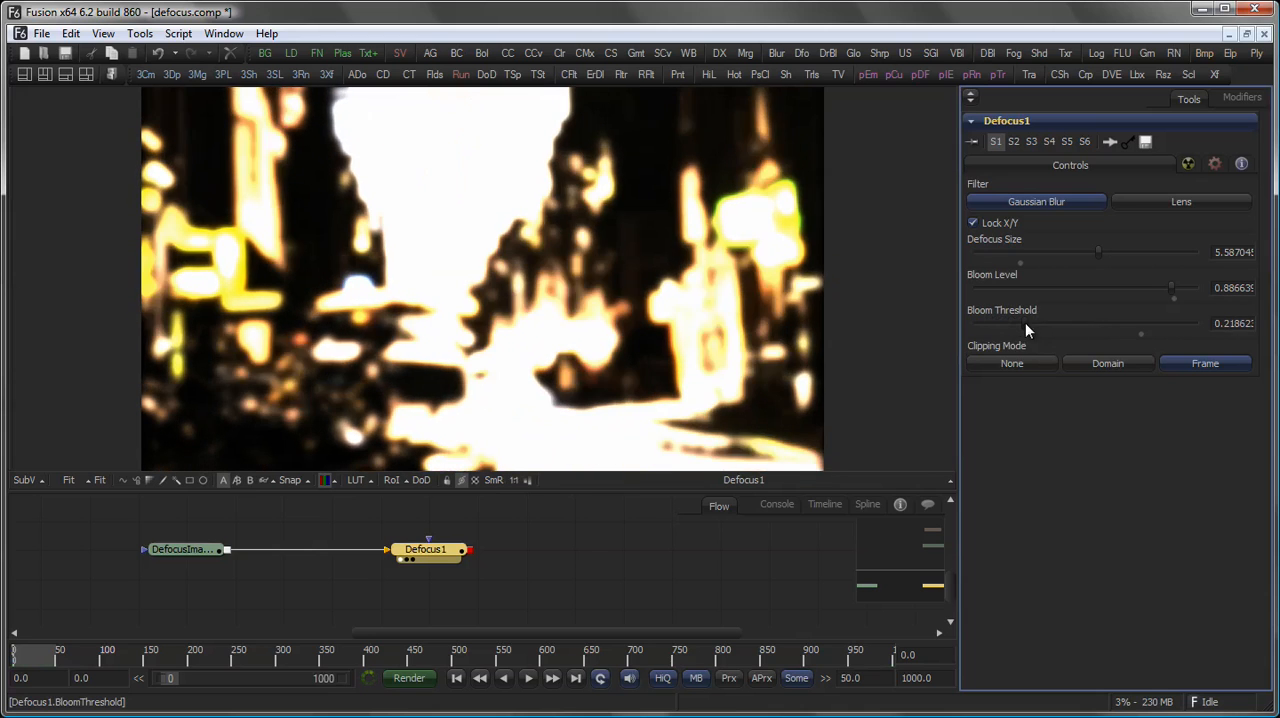
{"action": "left_click_drag", "start_coordinate": [1140, 330], "coordinate": [1152, 330]}
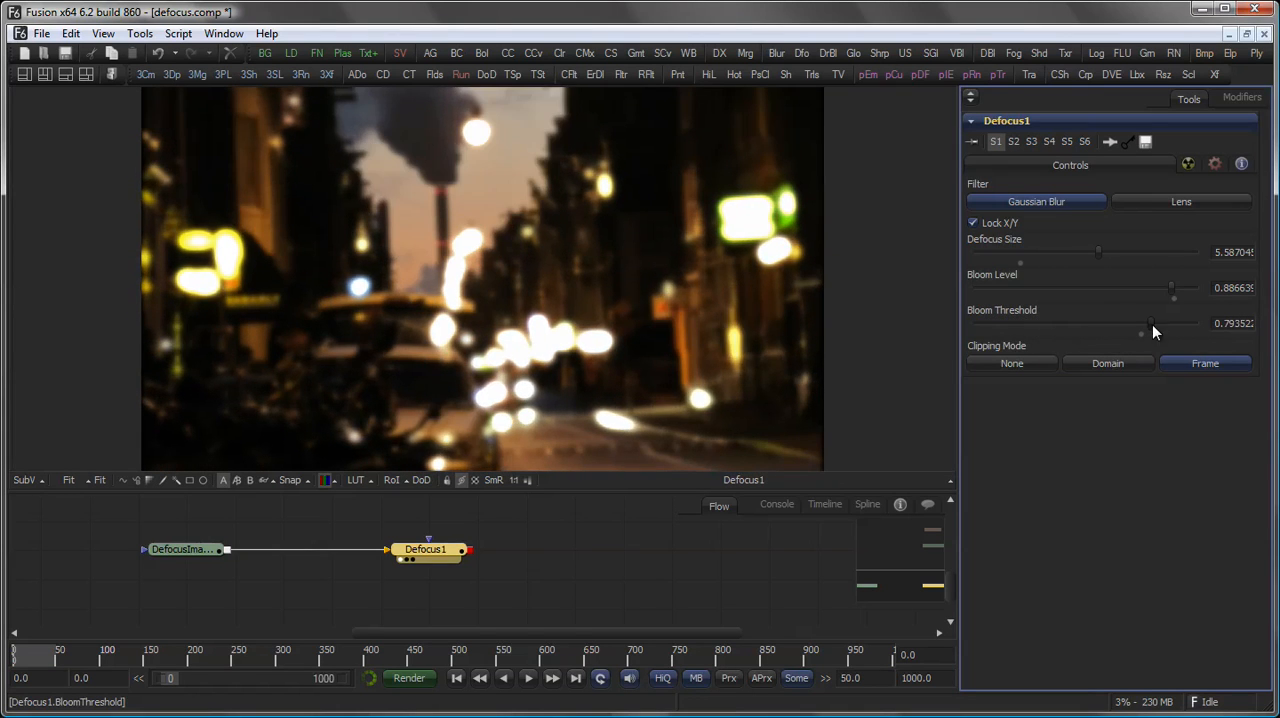
{"action": "left_click_drag", "start_coordinate": [1140, 332], "coordinate": [1200, 332]}
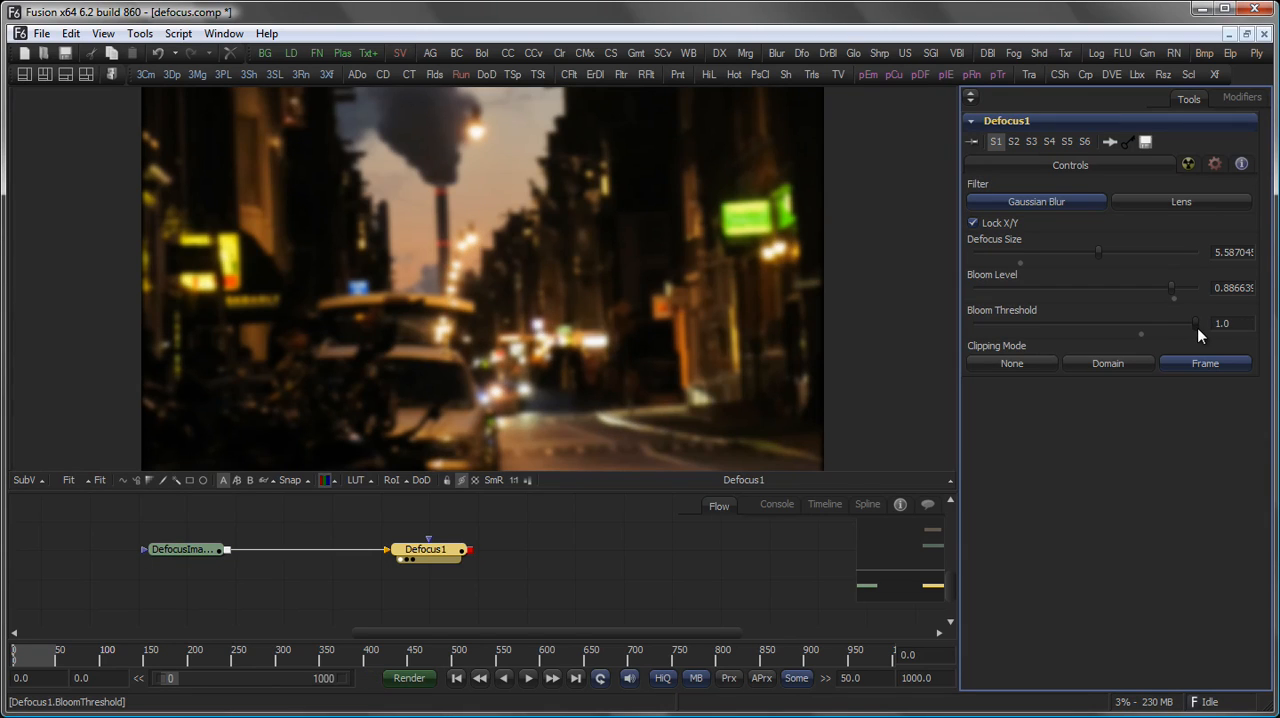
{"action": "left_click_drag", "start_coordinate": [1172, 322], "coordinate": [1140, 322]}
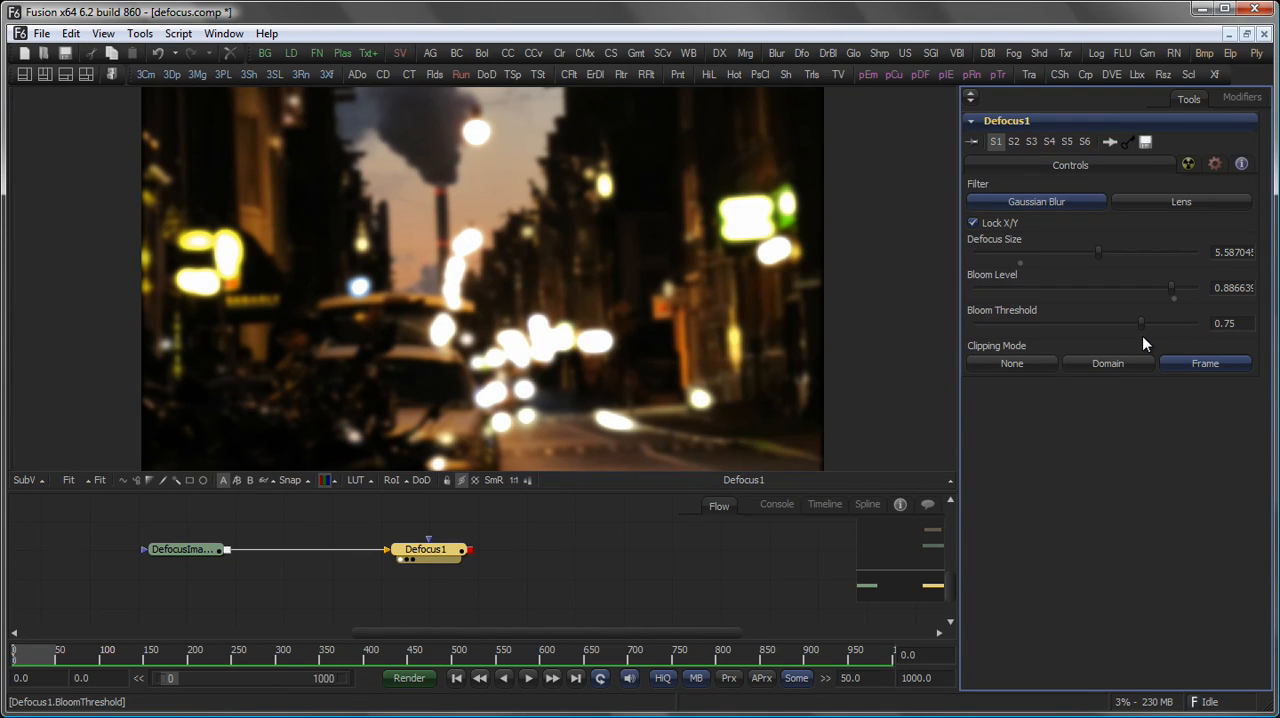
{"action": "left_click", "coordinate": [1180, 200]}
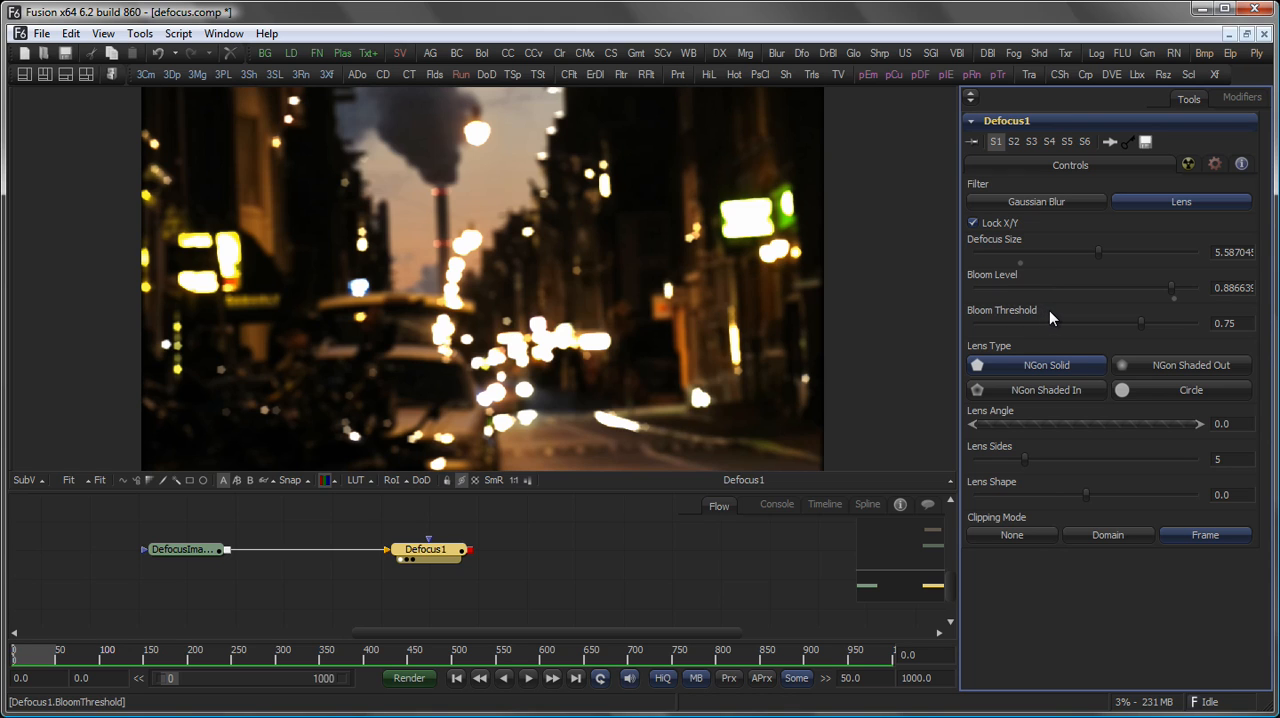
Raise the lens Defocus Size to about 7.5 and try the Lens Type options, ending on Circle
{"action": "left_click", "coordinate": [1180, 364]}
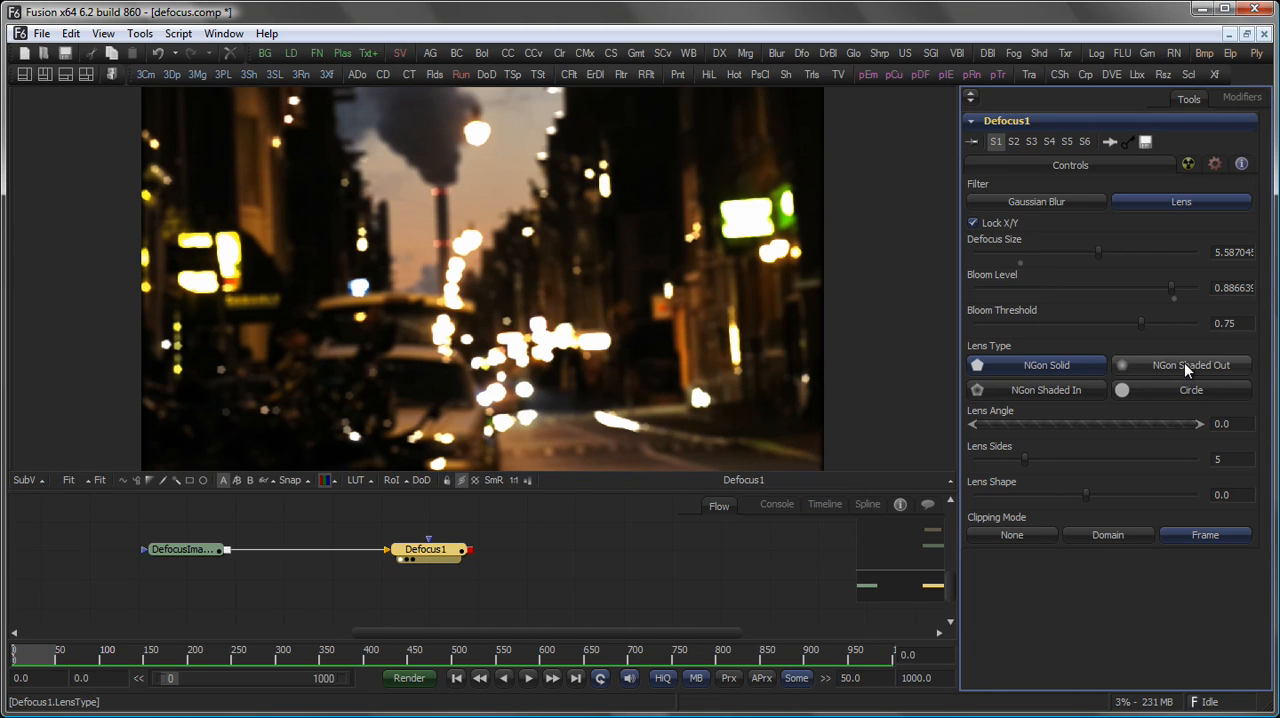
{"action": "left_click_drag", "start_coordinate": [1098, 252], "coordinate": [1144, 252]}
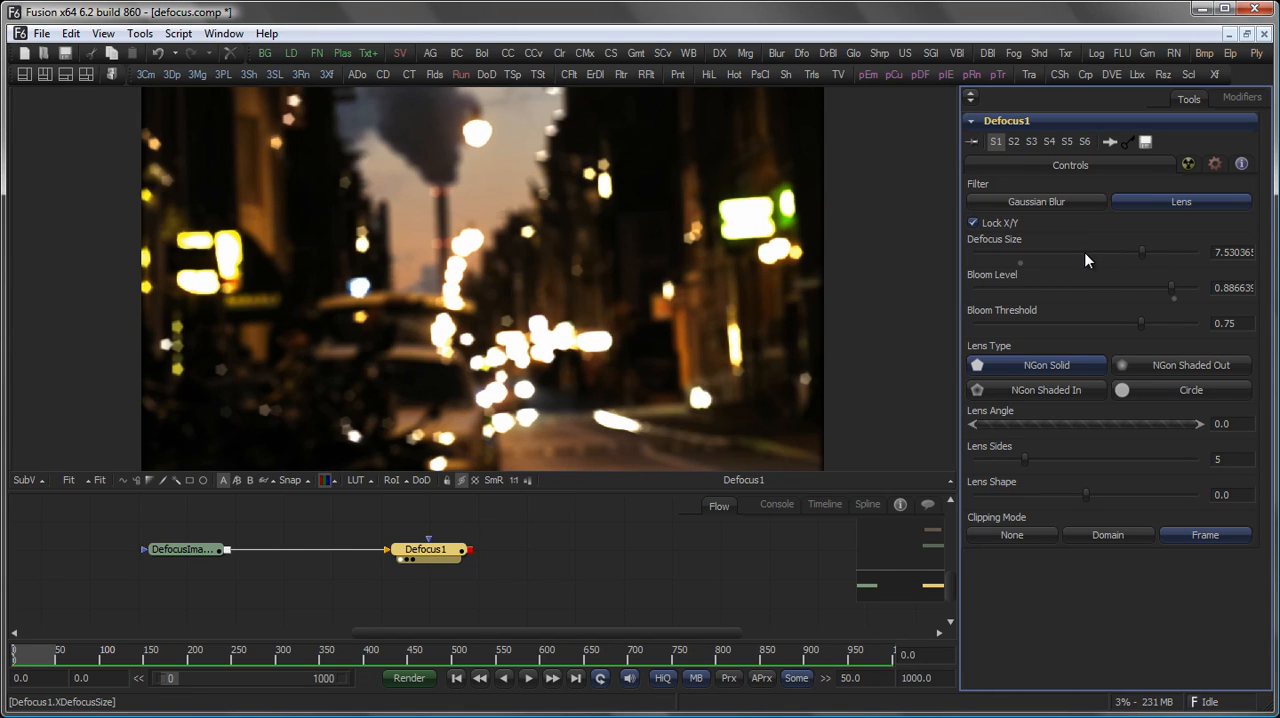
{"action": "left_click", "coordinate": [1036, 364]}
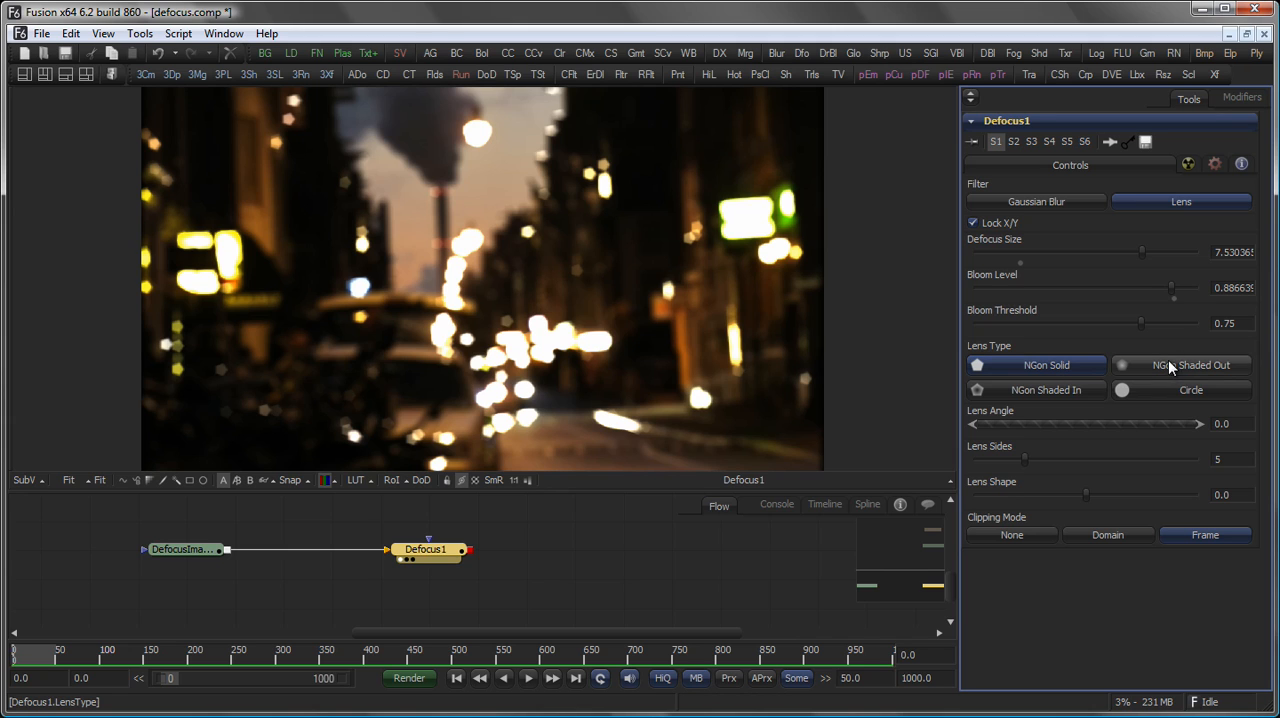
{"action": "left_click", "coordinate": [1180, 364]}
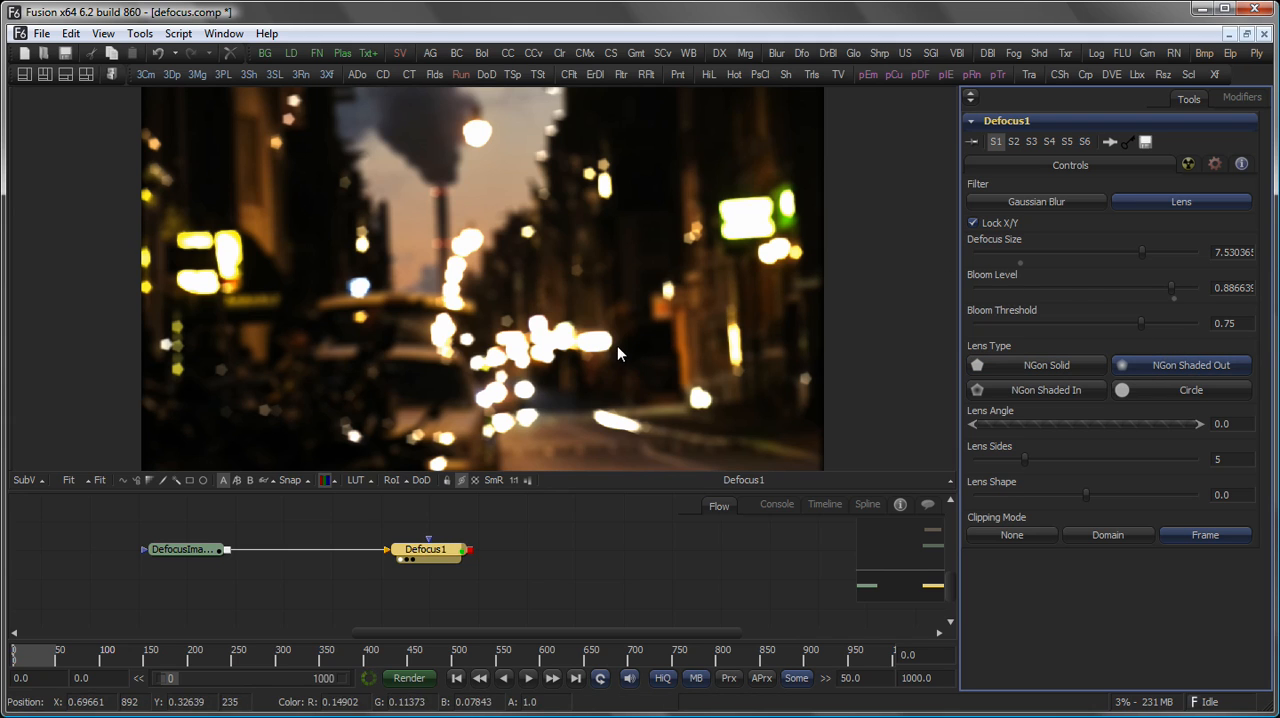
{"action": "left_click", "coordinate": [1046, 390]}
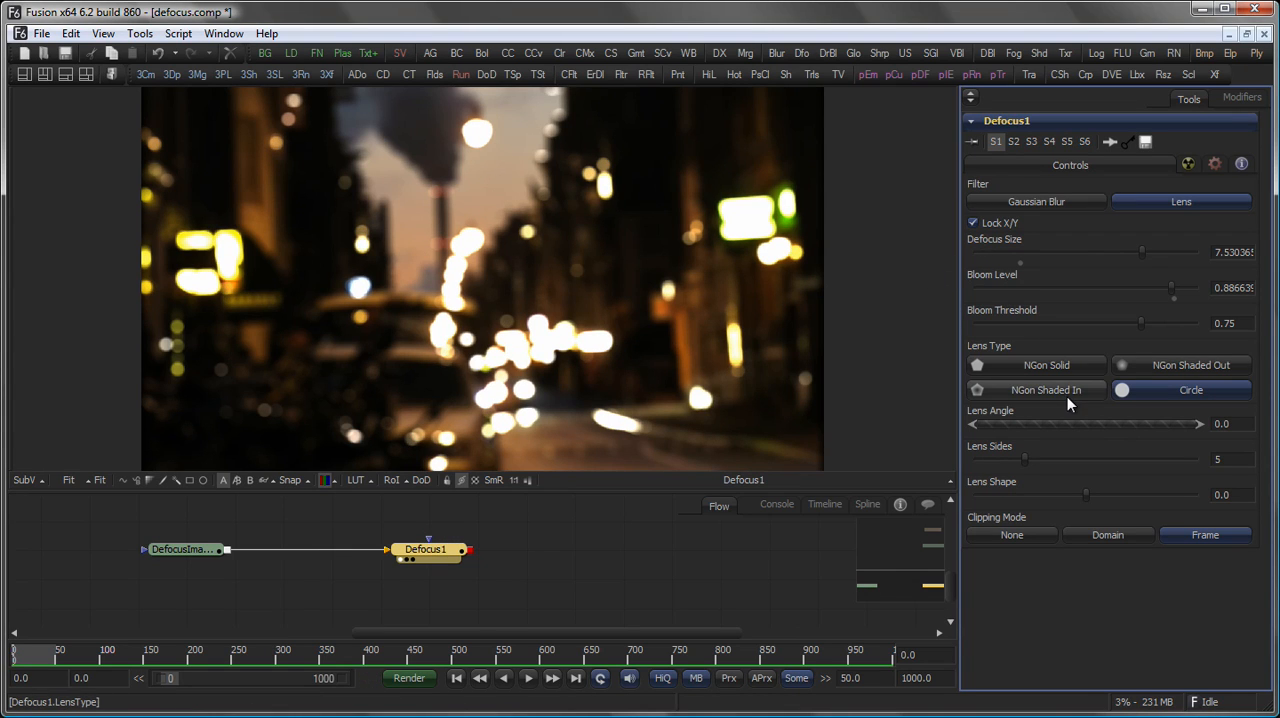
Choose NGon Shaded In and rotate the pentagon bokeh with the Lens Angle slider
{"action": "left_click", "coordinate": [1046, 390]}
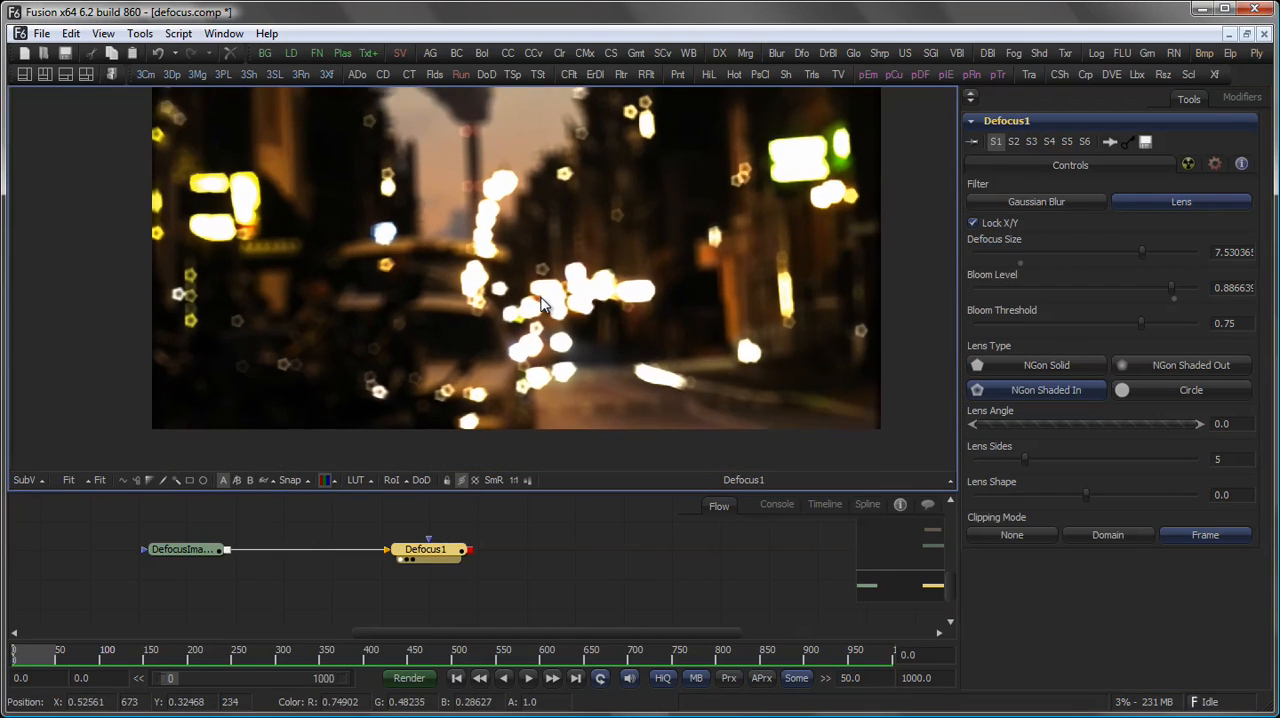
{"action": "left_click", "coordinate": [1204, 534]}
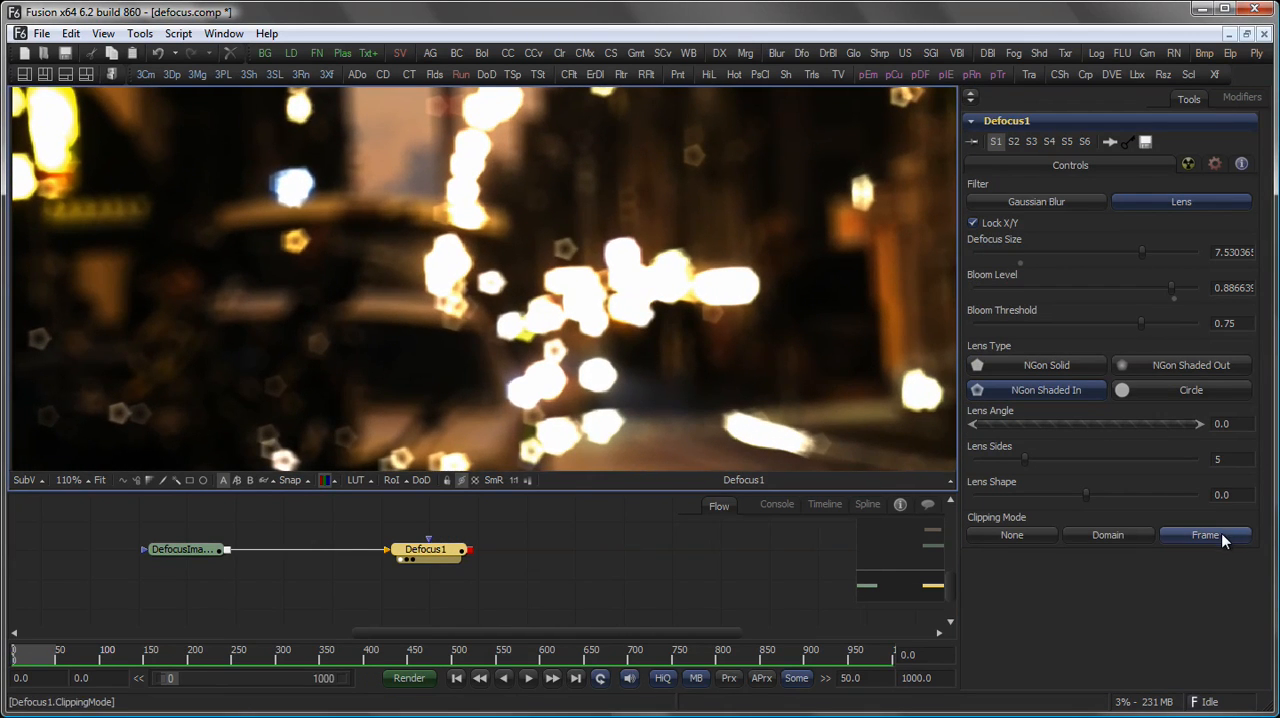
{"action": "left_click_drag", "start_coordinate": [1000, 424], "coordinate": [1084, 424]}
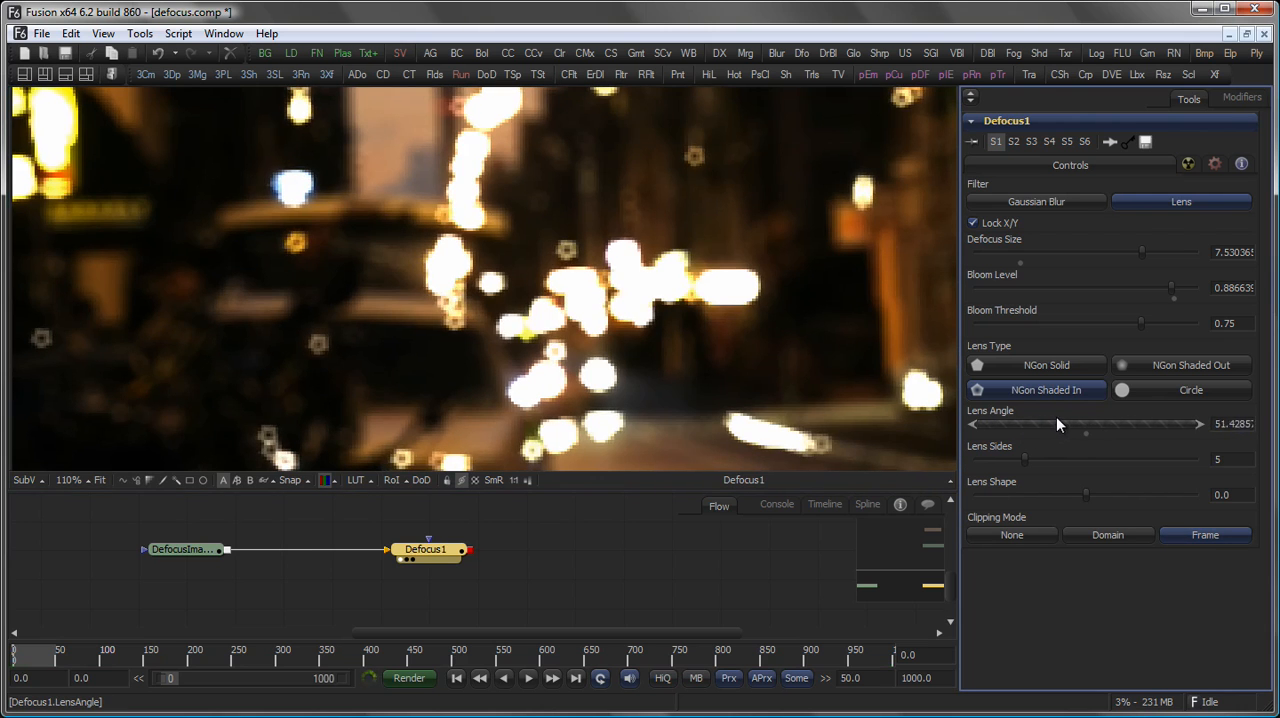
{"action": "left_click_drag", "start_coordinate": [1196, 424], "coordinate": [1084, 424]}
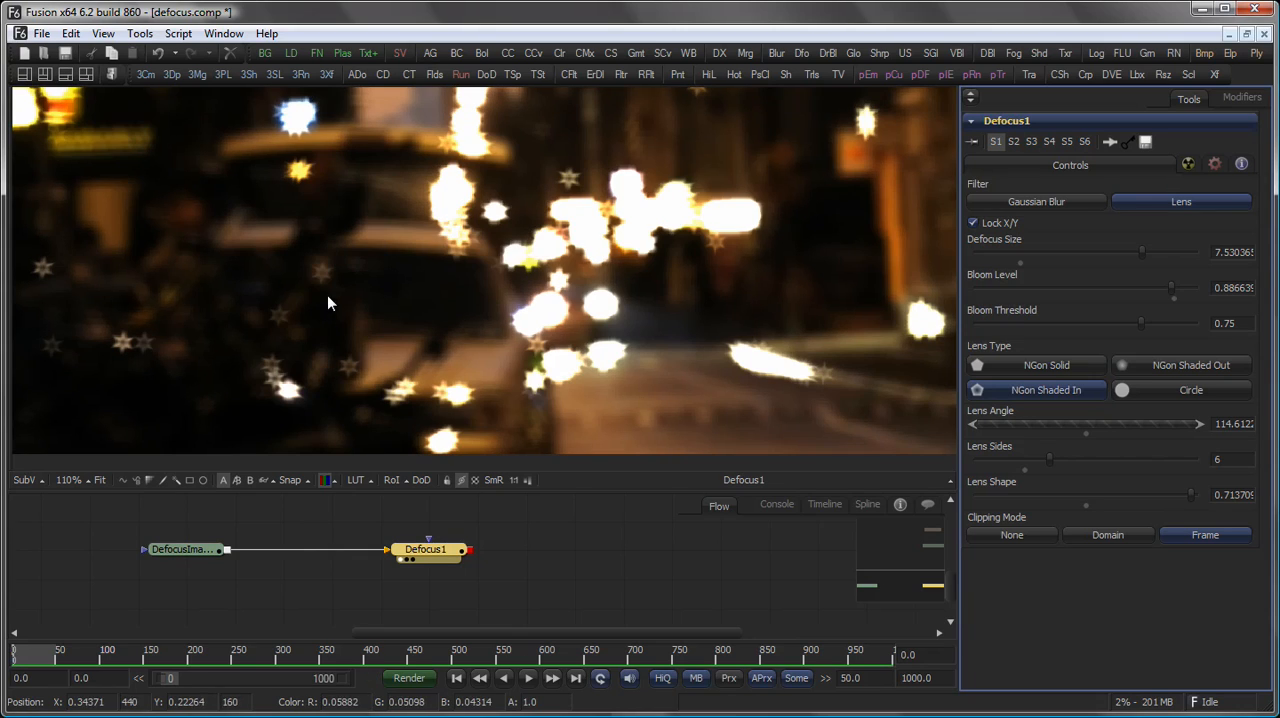
{"action": "mouse_move", "coordinate": [364, 378]}
{"action": "type", "text": "-0.3"}
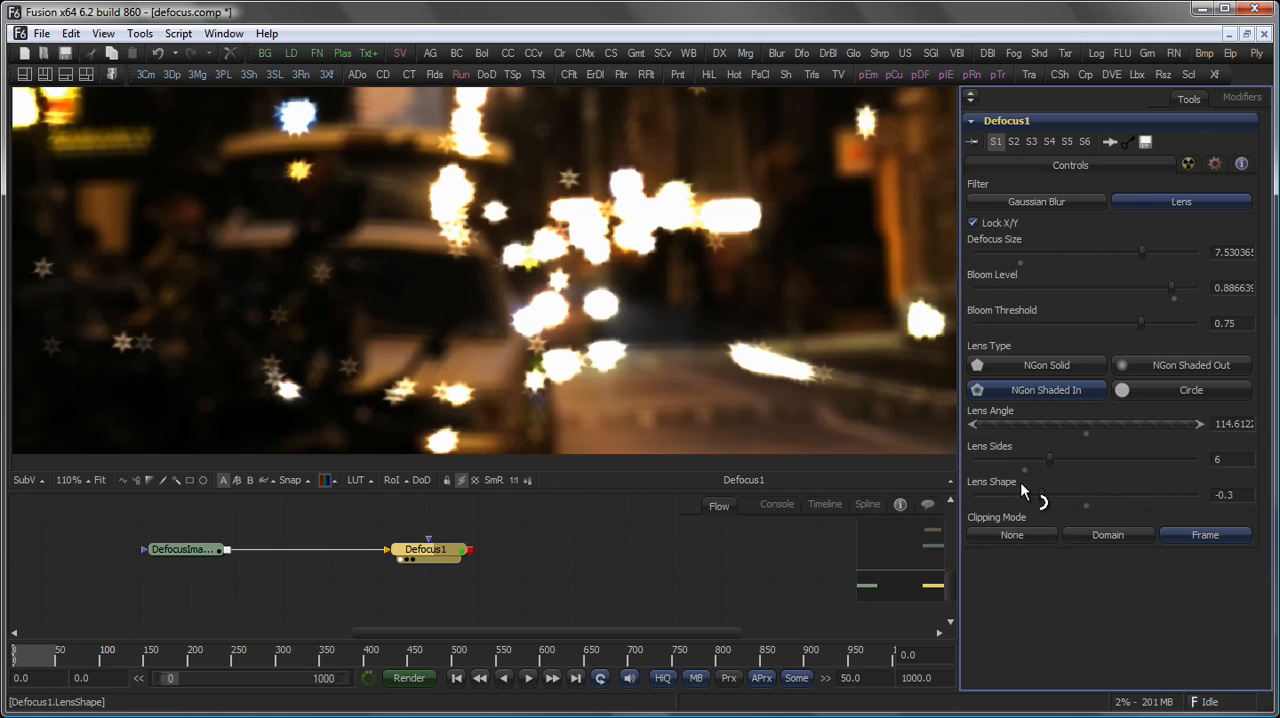
Drag Lens Shape to about -0.75, rounding the star points into soft highlights
{"action": "left_click_drag", "start_coordinate": [1024, 494], "coordinate": [976, 494]}
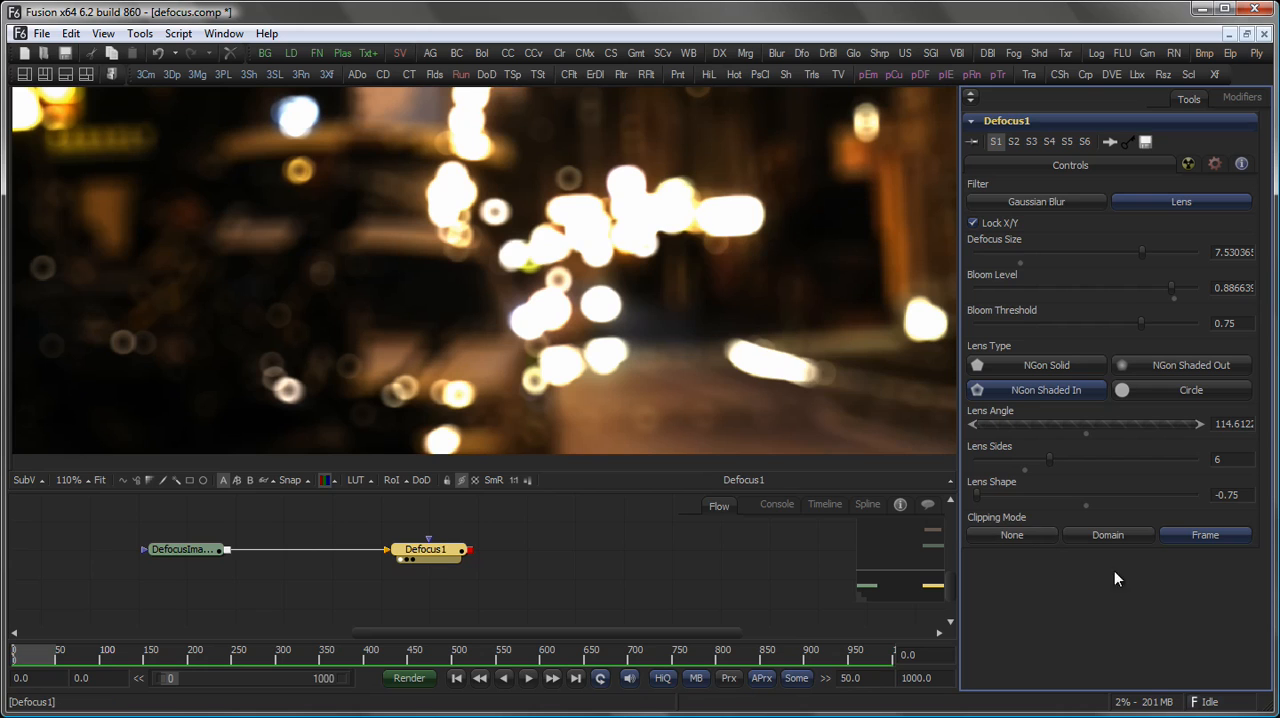
{"action": "mouse_move", "coordinate": [1150, 576]}
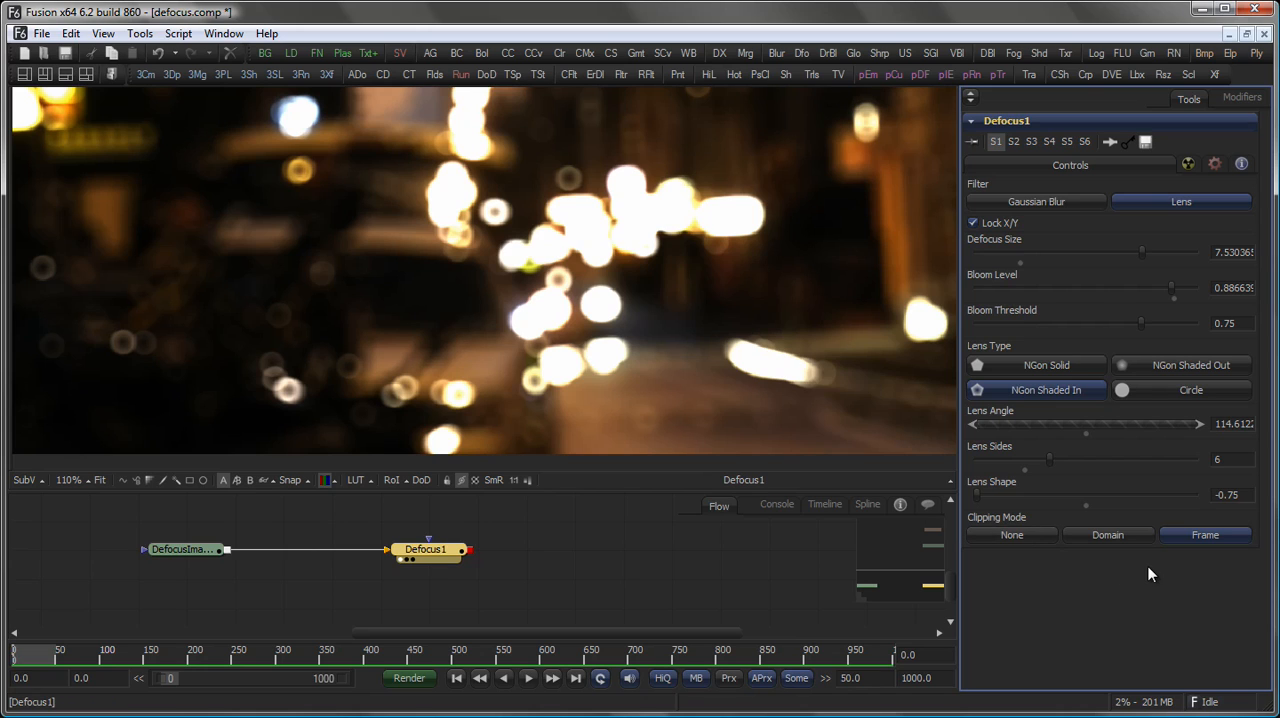